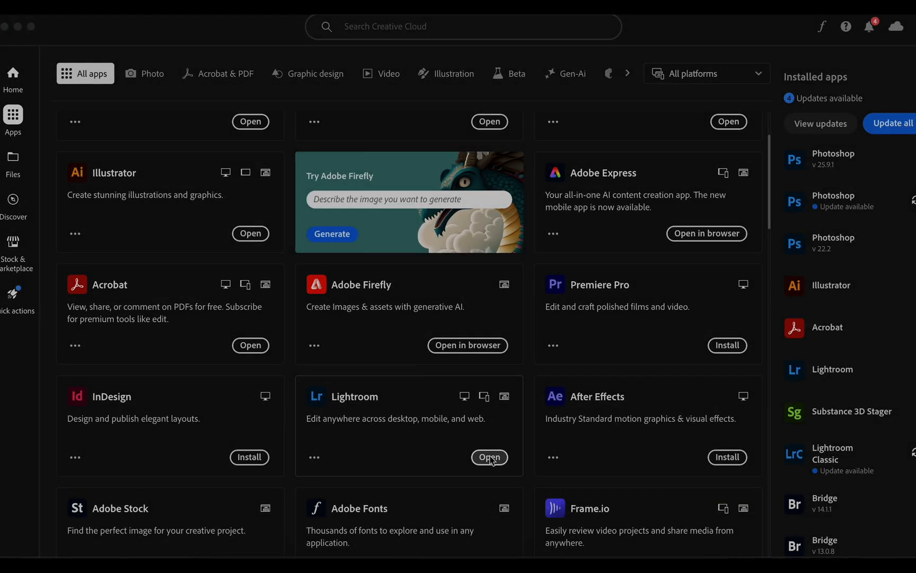
Step: Leave the Creative Cloud app catalog and bring the Finder desktop to the front
{"action": "left_click", "coordinate": [489, 457]}
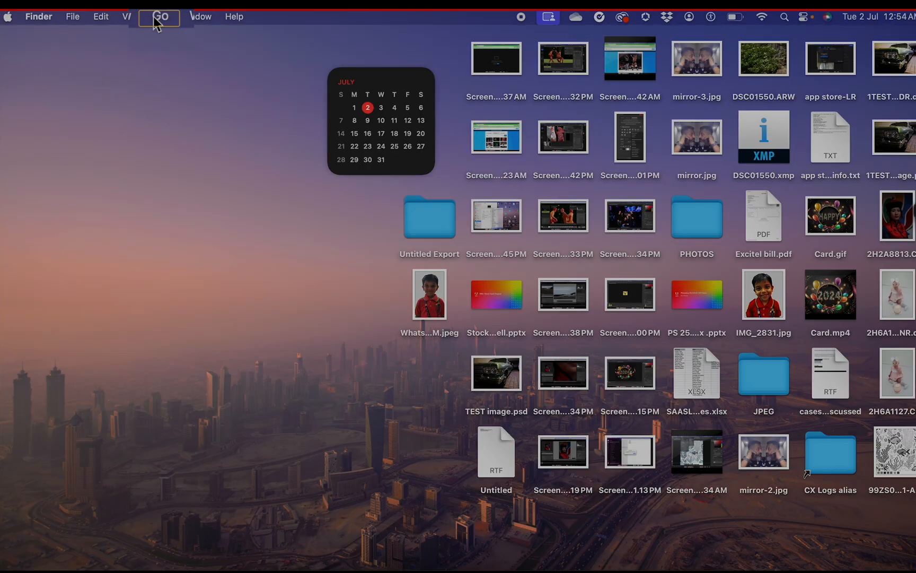
Step: Go to the home Pictures folder containing the 570.9 MB Lightroom Library.lrlibrary package
{"action": "left_click", "coordinate": [160, 16]}
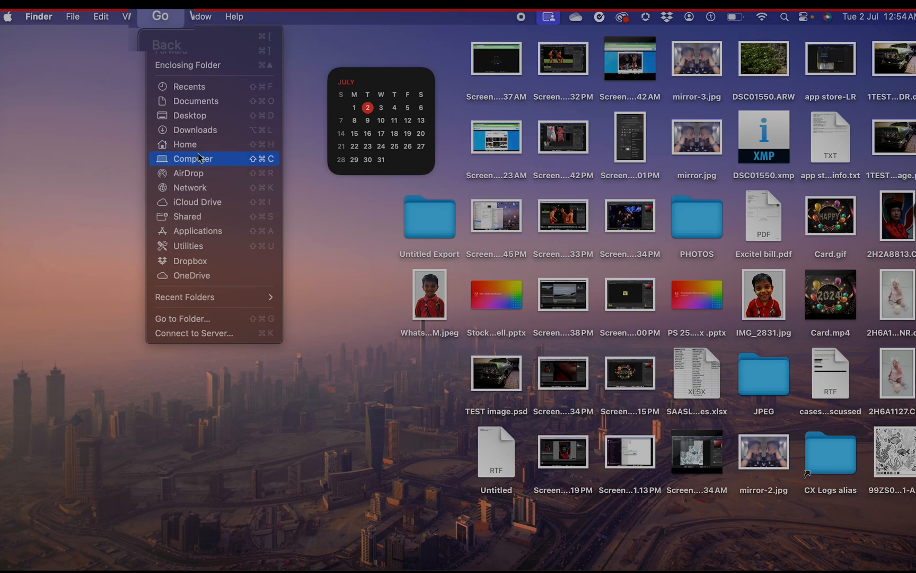
{"action": "left_click", "coordinate": [196, 151]}
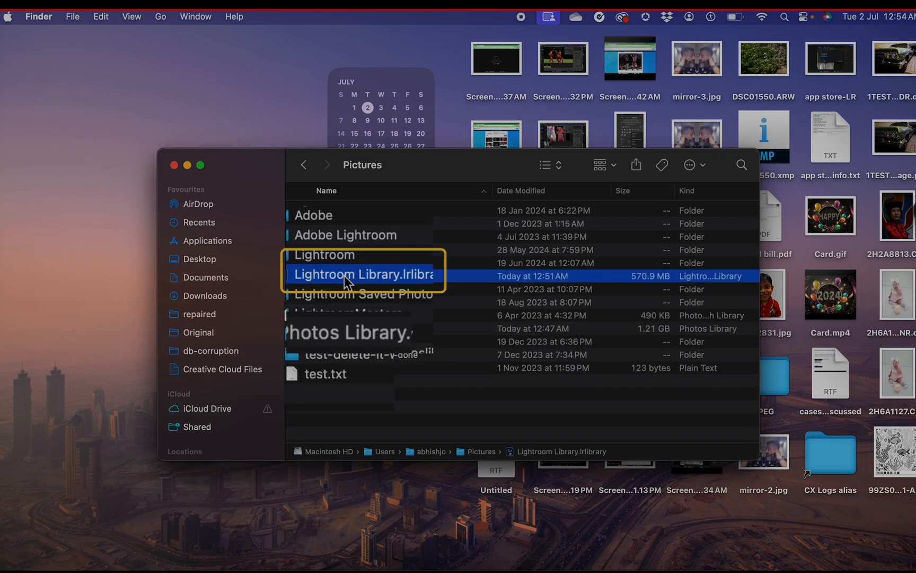
Step: Open the long-ID folder inside Lightroom Library.lrlibrary's package contents, then Windows' AppData folder
{"action": "right_click", "coordinate": [361, 274]}
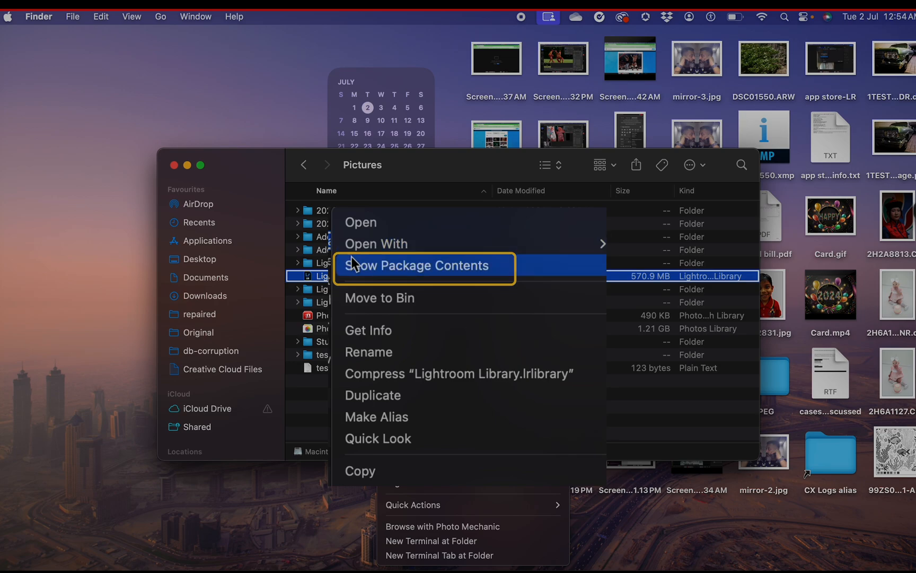
{"action": "left_click", "coordinate": [416, 266]}
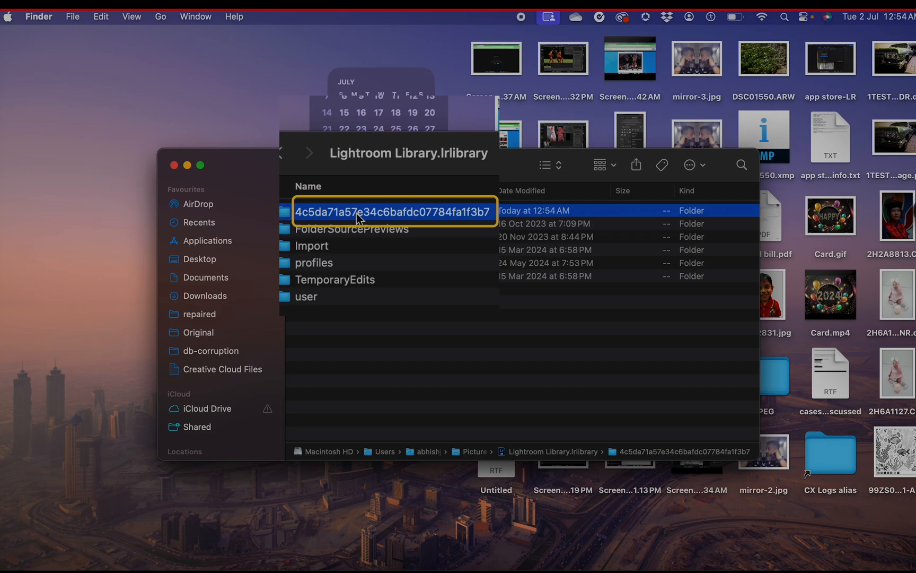
{"action": "key", "text": "Return"}
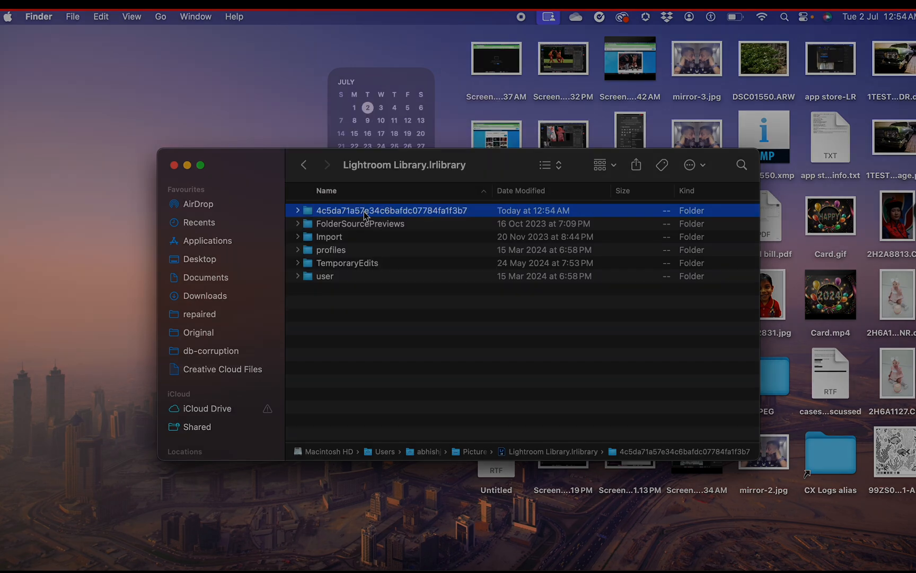
{"action": "double_click", "coordinate": [390, 211]}
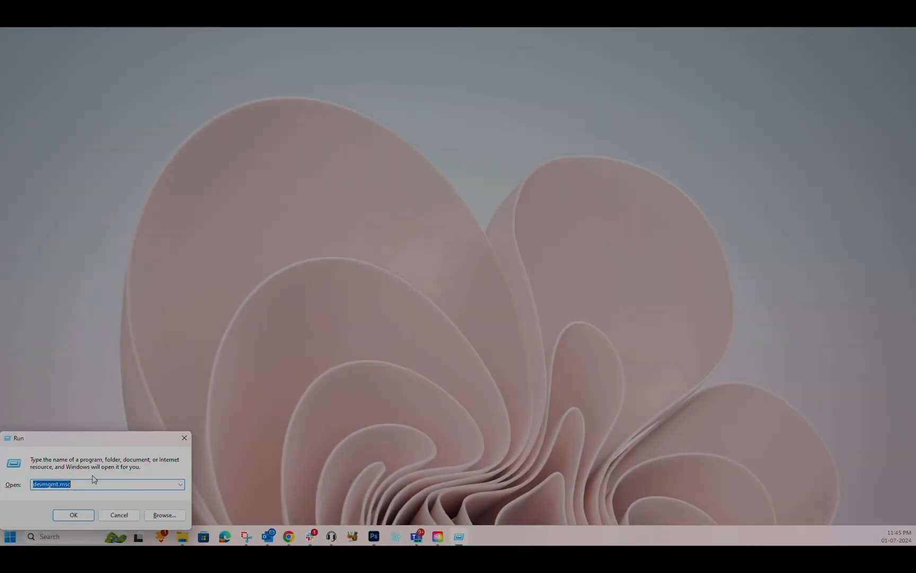
{"action": "type", "text": "Appdata"}
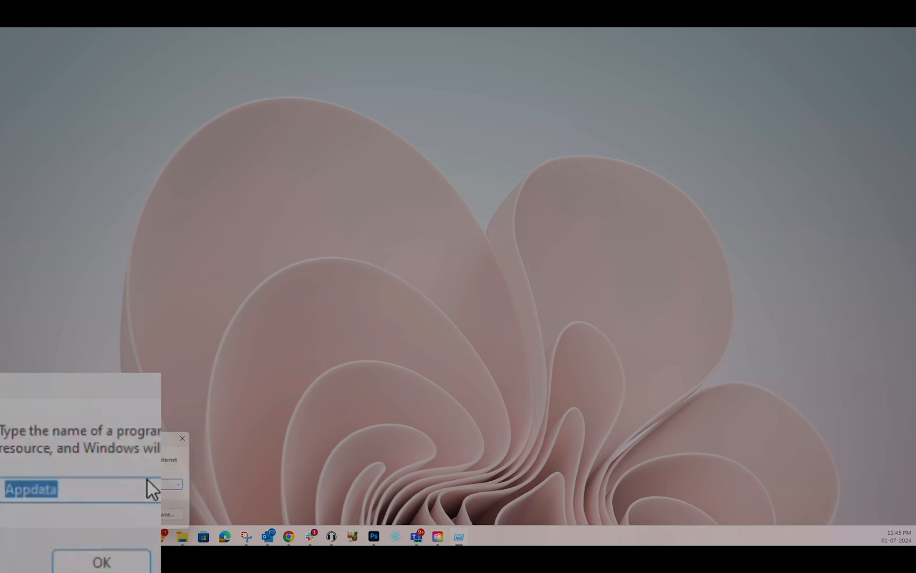
{"action": "left_click", "coordinate": [102, 561]}
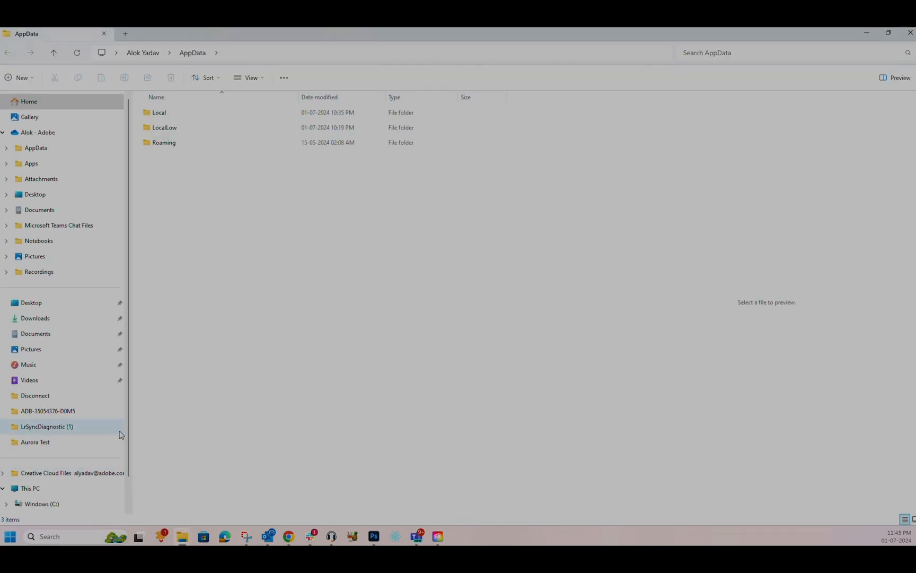
Step: Drill down through Local, Adobe and Lightroom CC to reach the Data folder
{"action": "left_click", "coordinate": [159, 112]}
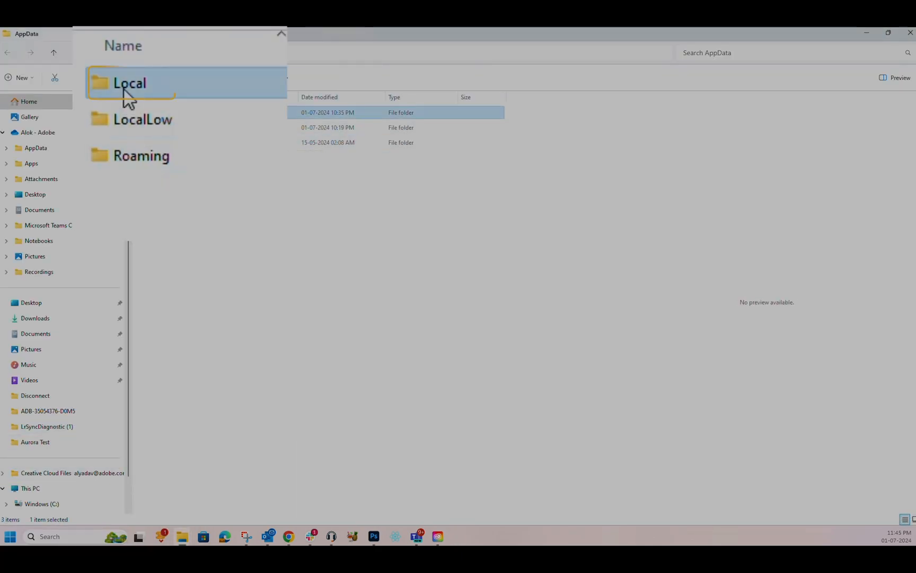
{"action": "double_click", "coordinate": [130, 82]}
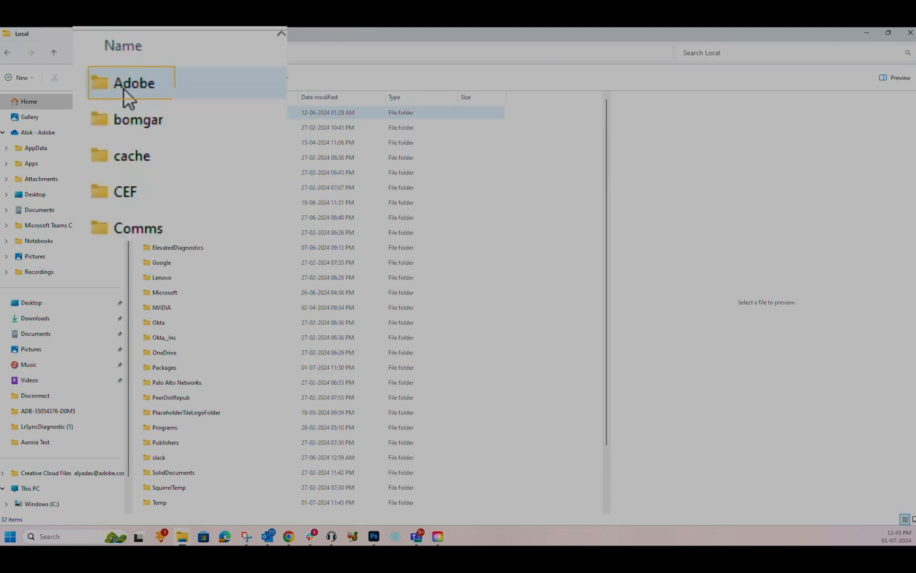
{"action": "left_click", "coordinate": [133, 83]}
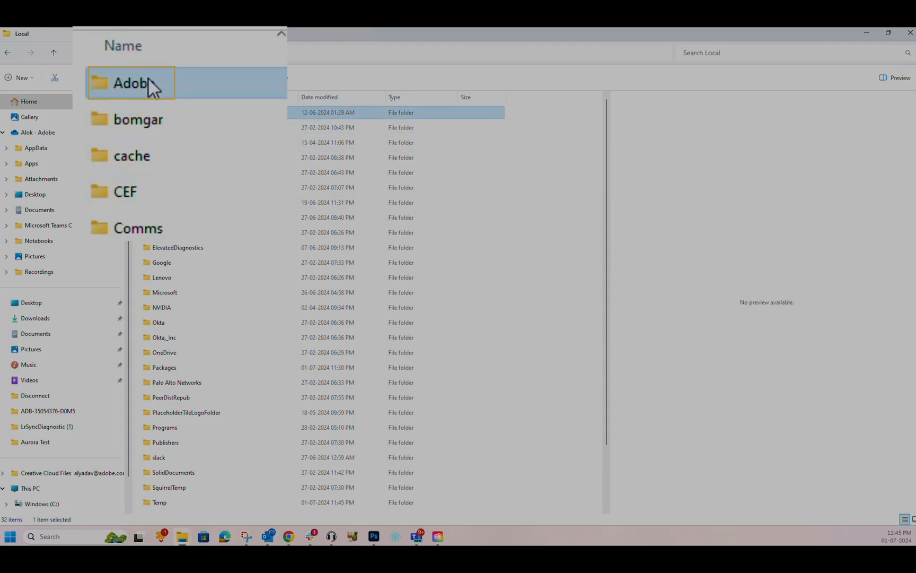
{"action": "double_click", "coordinate": [130, 82]}
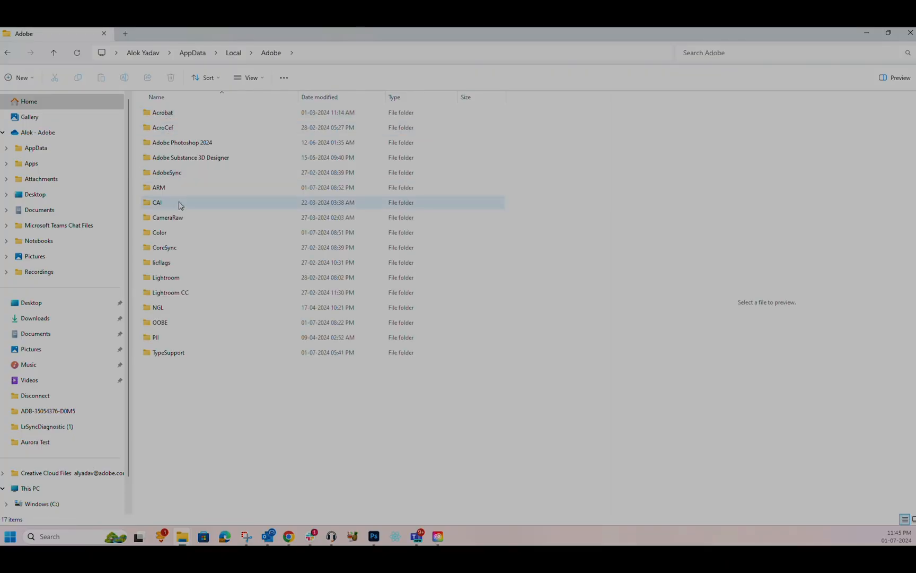
{"action": "left_click", "coordinate": [171, 292]}
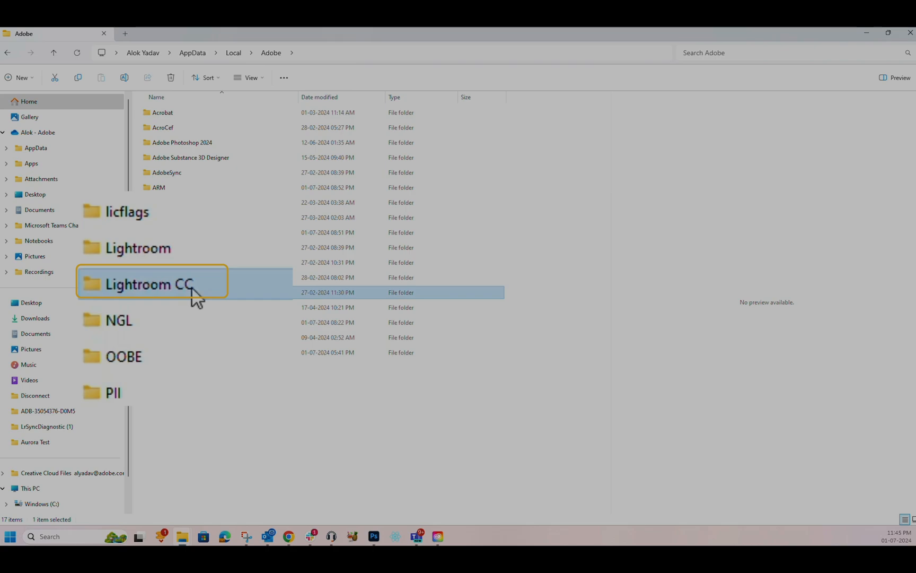
{"action": "double_click", "coordinate": [148, 285]}
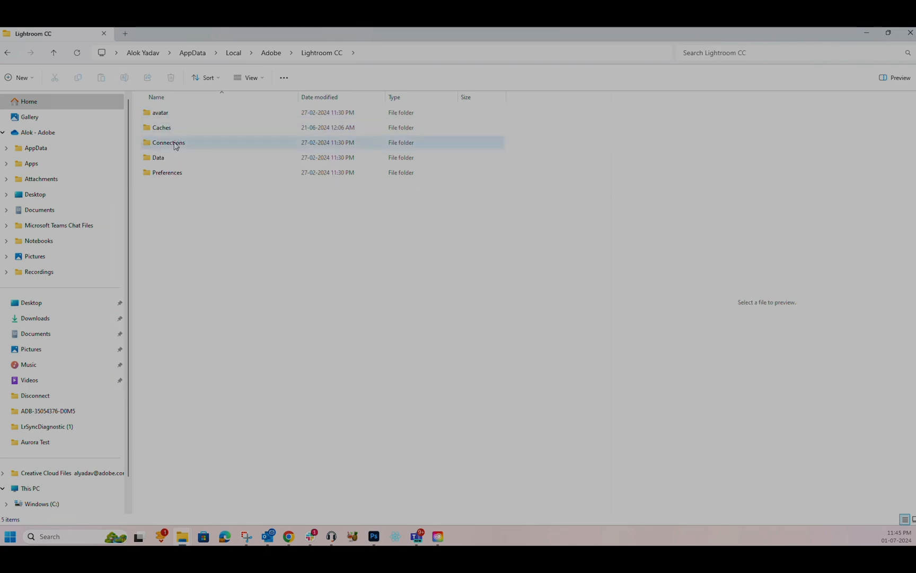
{"action": "left_click", "coordinate": [158, 157]}
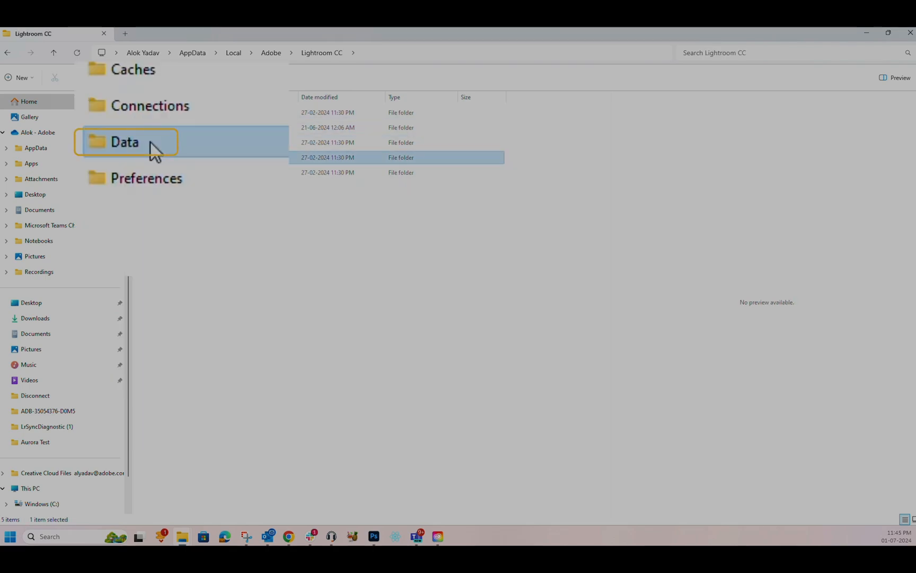
{"action": "double_click", "coordinate": [124, 143]}
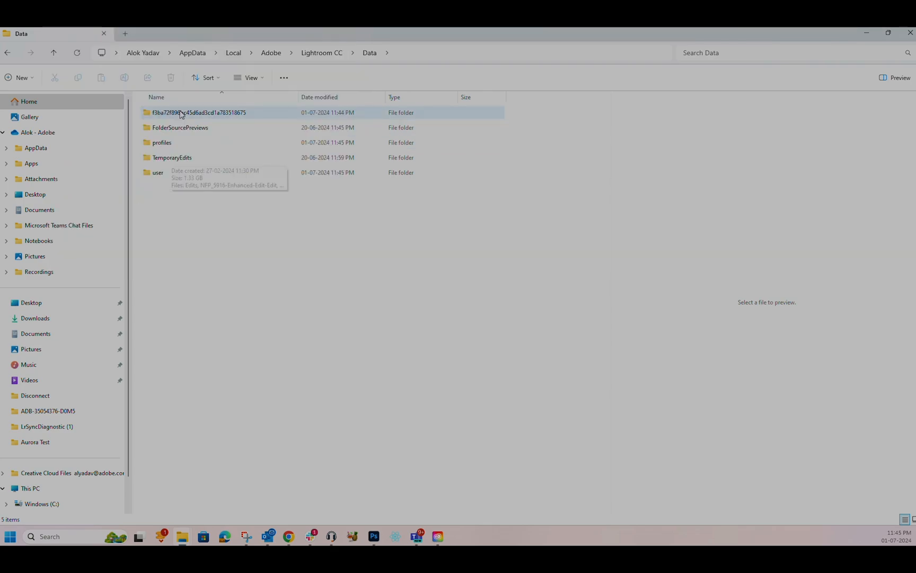
Step: Rename Managed Catalog.mcat in the long-ID catalog folder to 'old' and relaunch Lightroom
{"action": "double_click", "coordinate": [199, 112]}
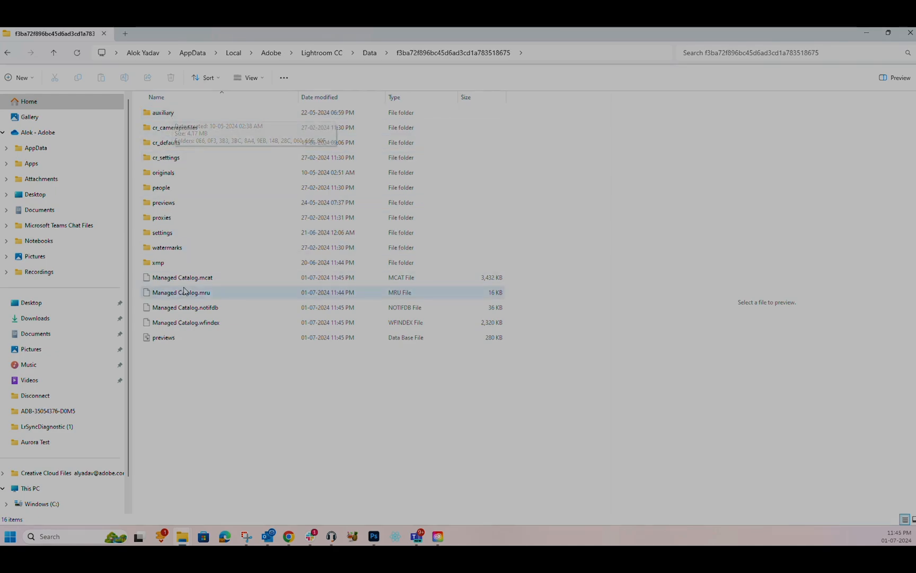
{"action": "left_click", "coordinate": [182, 277]}
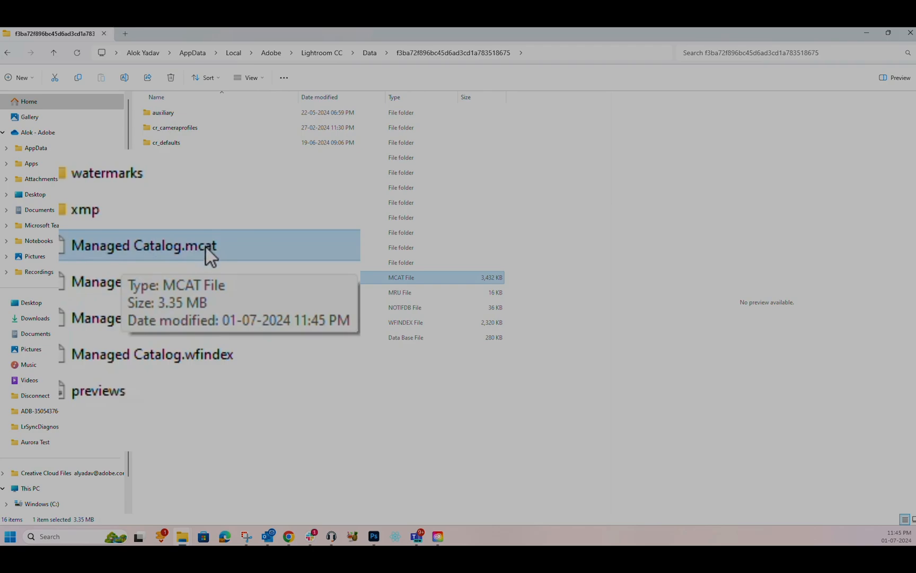
{"action": "left_click", "coordinate": [143, 245]}
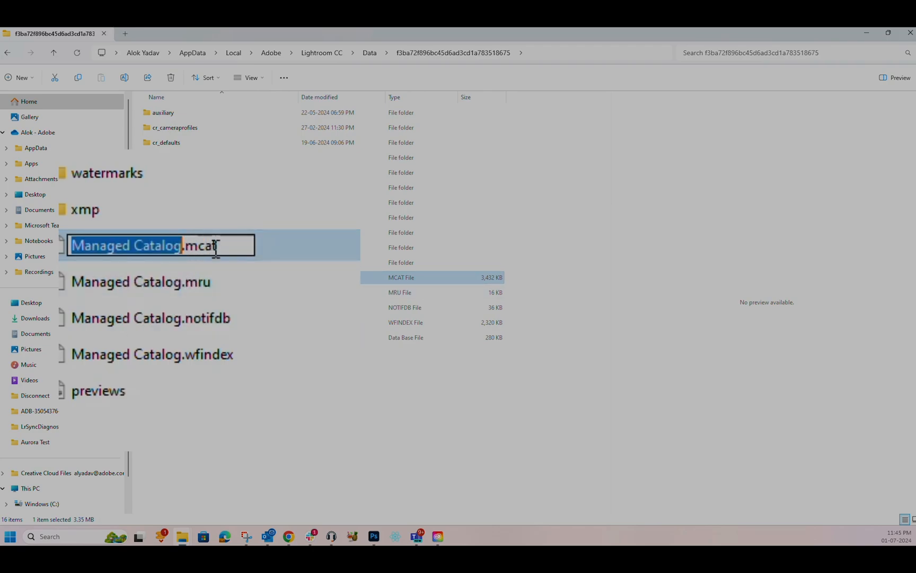
{"action": "type", "text": "old"}
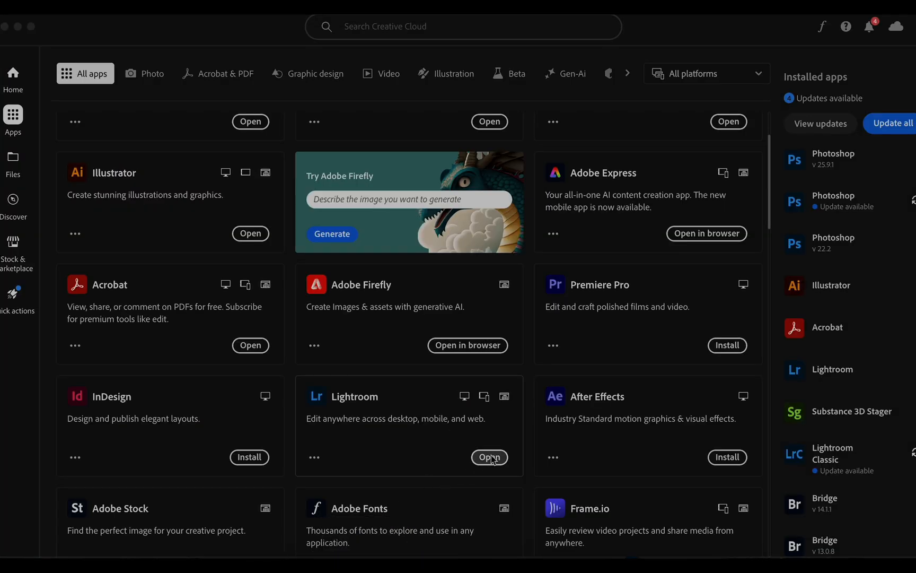
{"action": "left_click", "coordinate": [490, 456]}
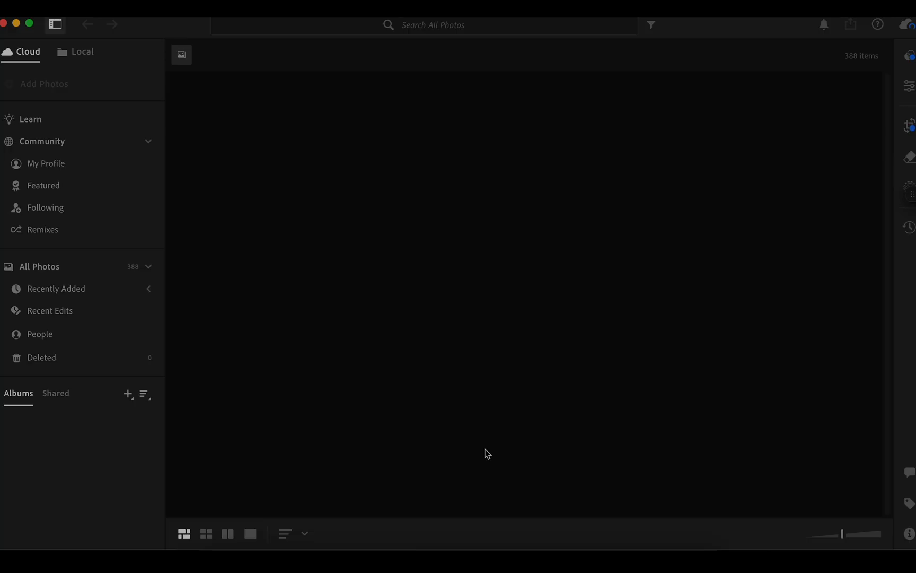